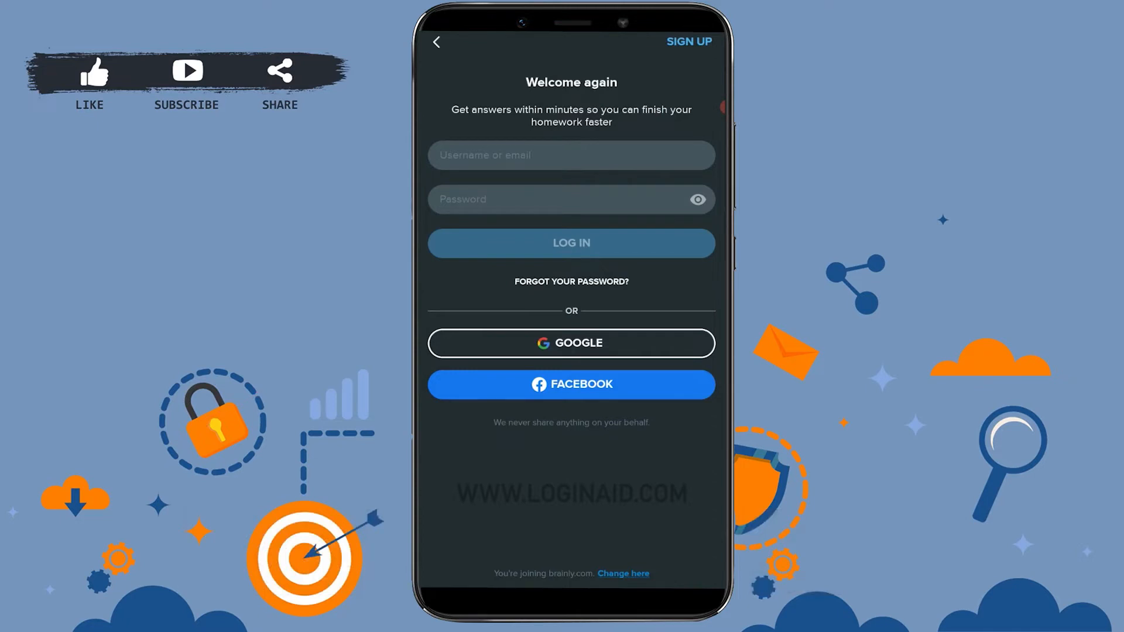
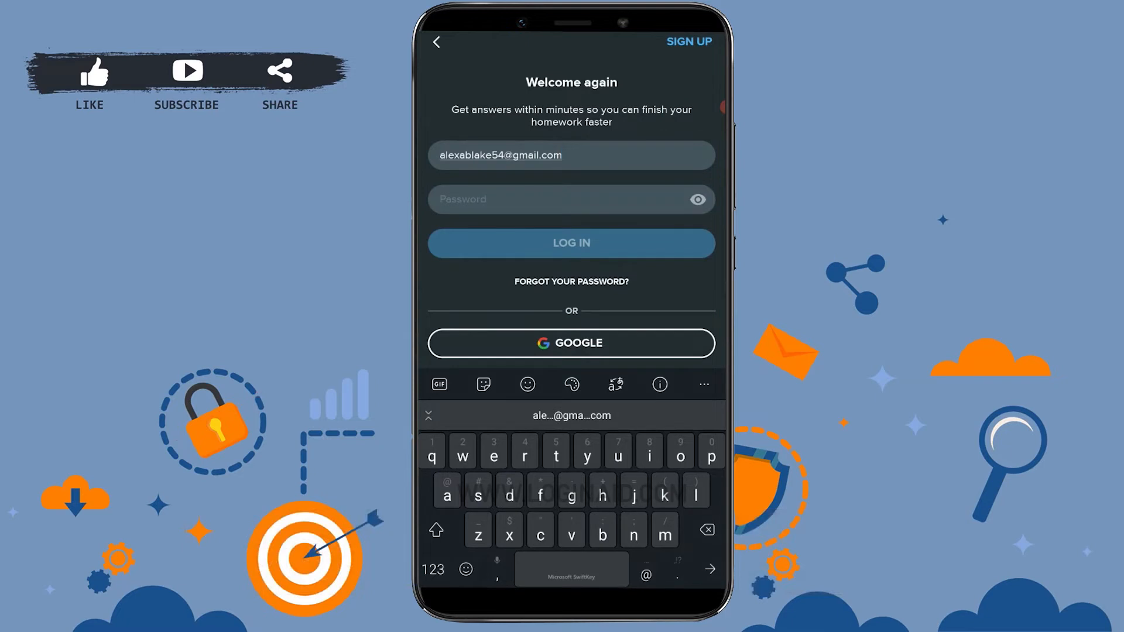
click(571, 199)
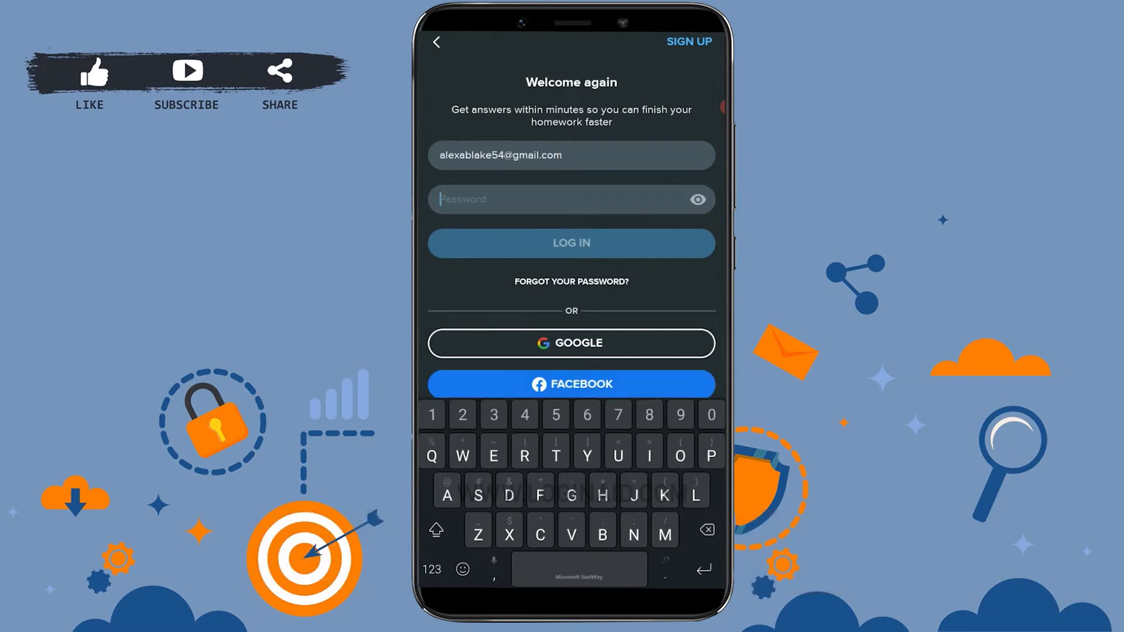
text(1)
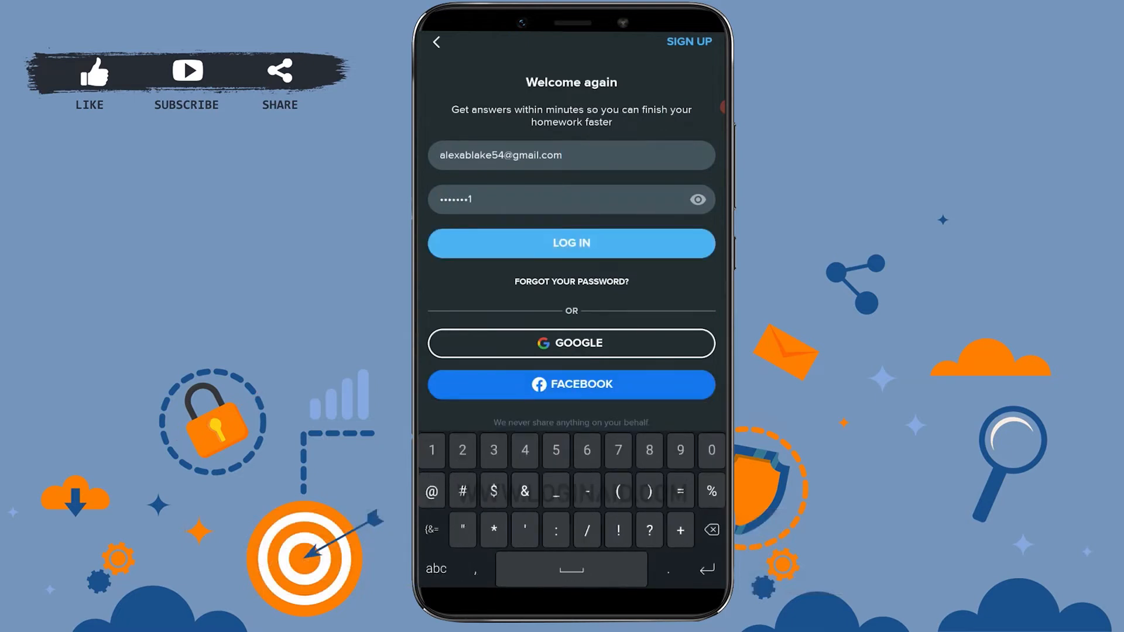
click(709, 529)
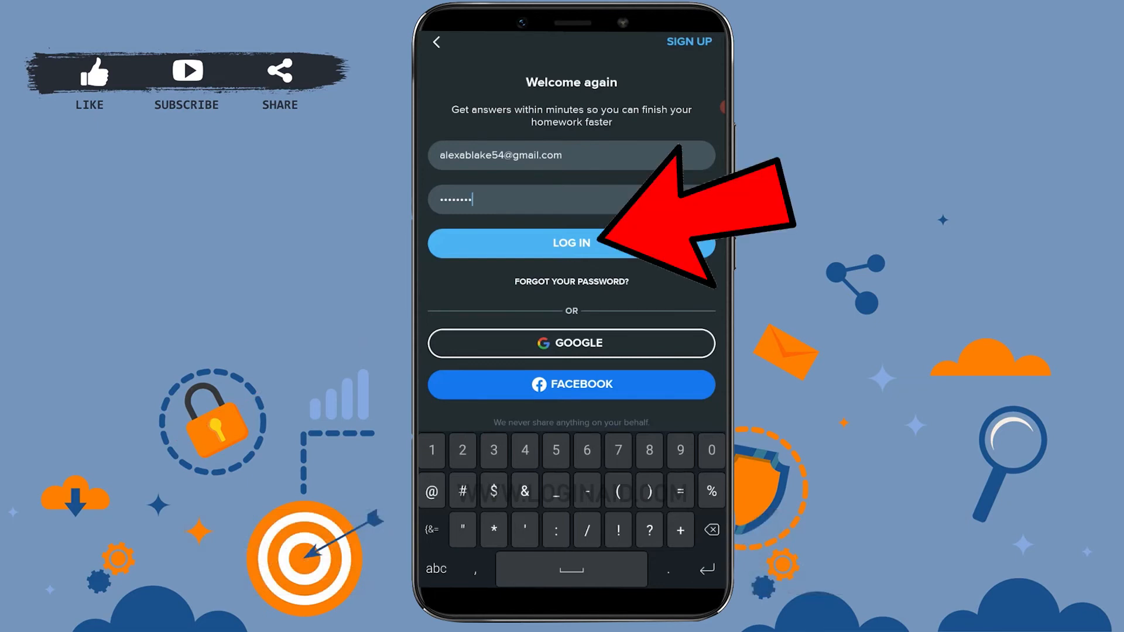
click(571, 243)
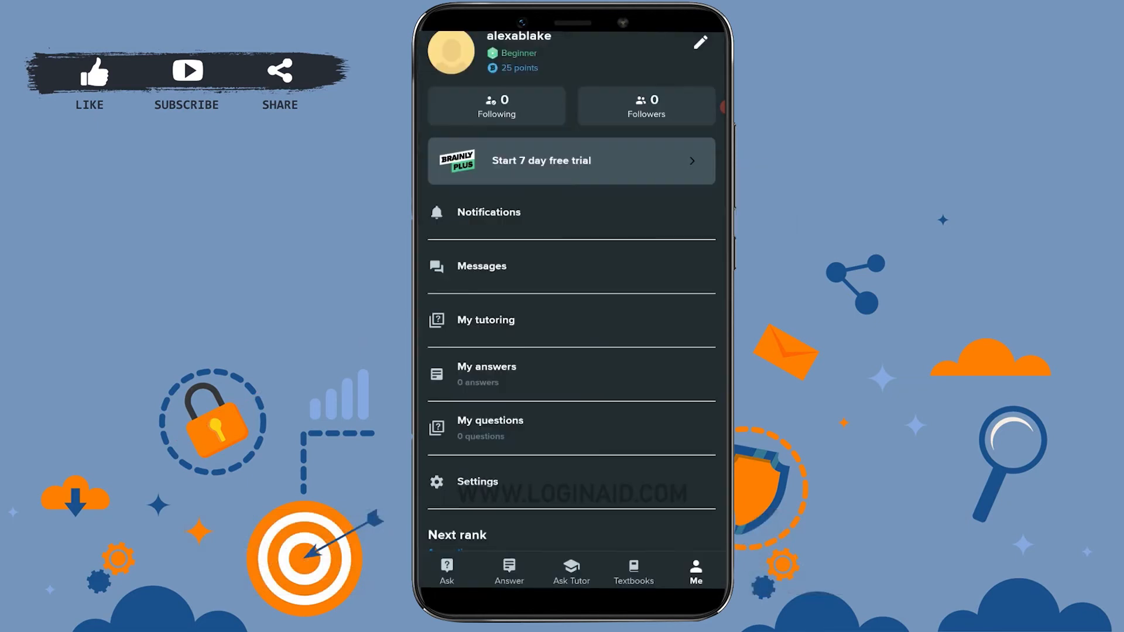